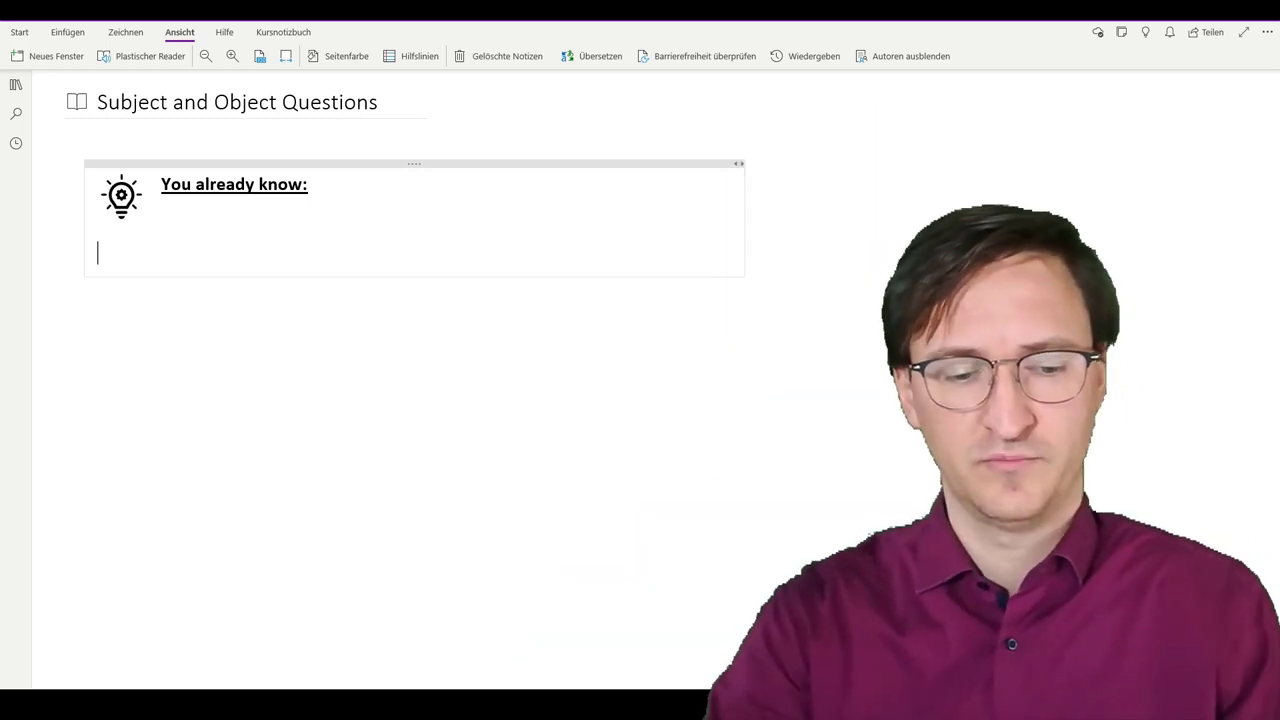
Note under You already know that many question-word questions need an auxiliary verb (Hilfsverb)
text(Many questions with question words need an auxiliary verb (Hilfsverb), for example:)
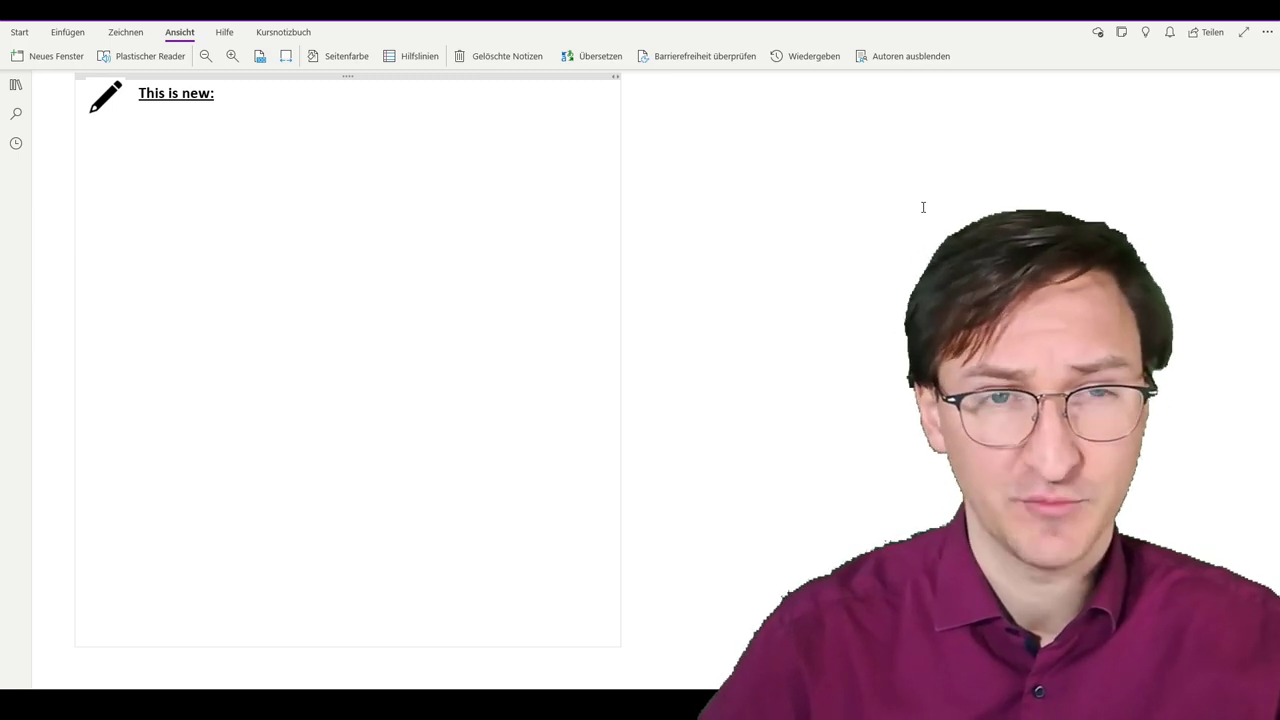
Write the who/what examples in the This is new box, ending with 'What does Lucy have to find?'
click(88, 150)
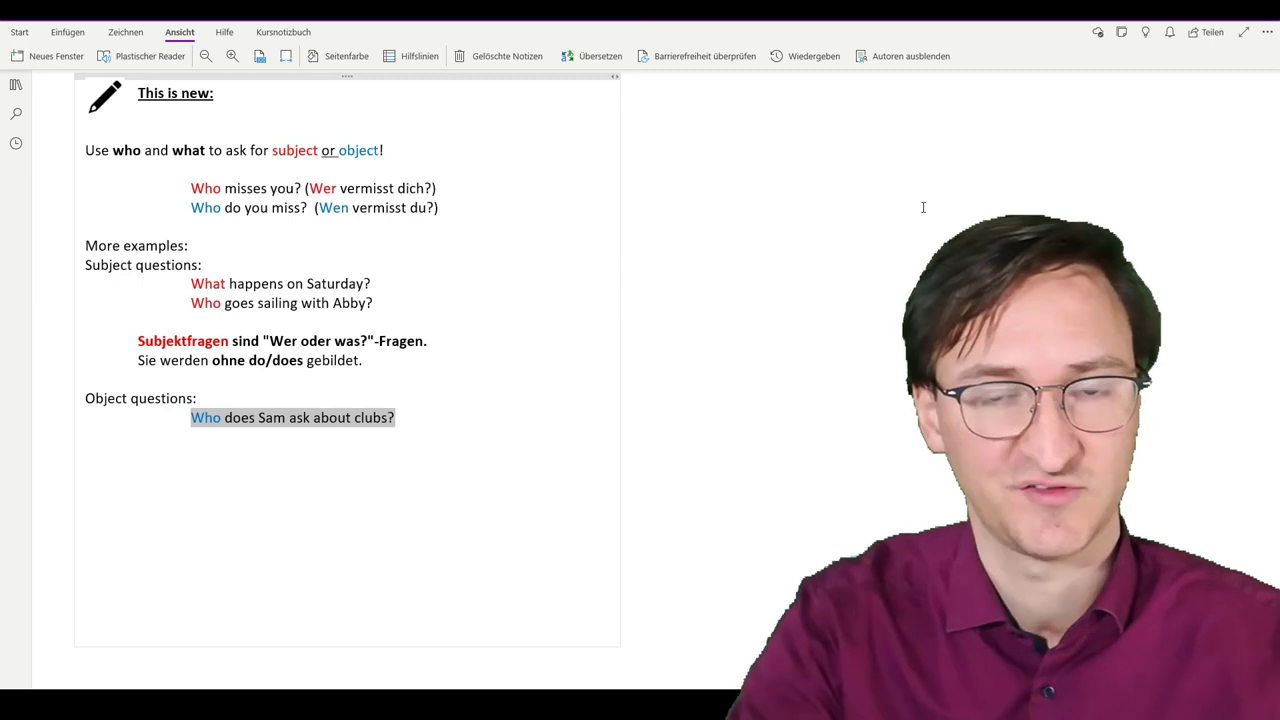
text(What does Lucy have to find?)
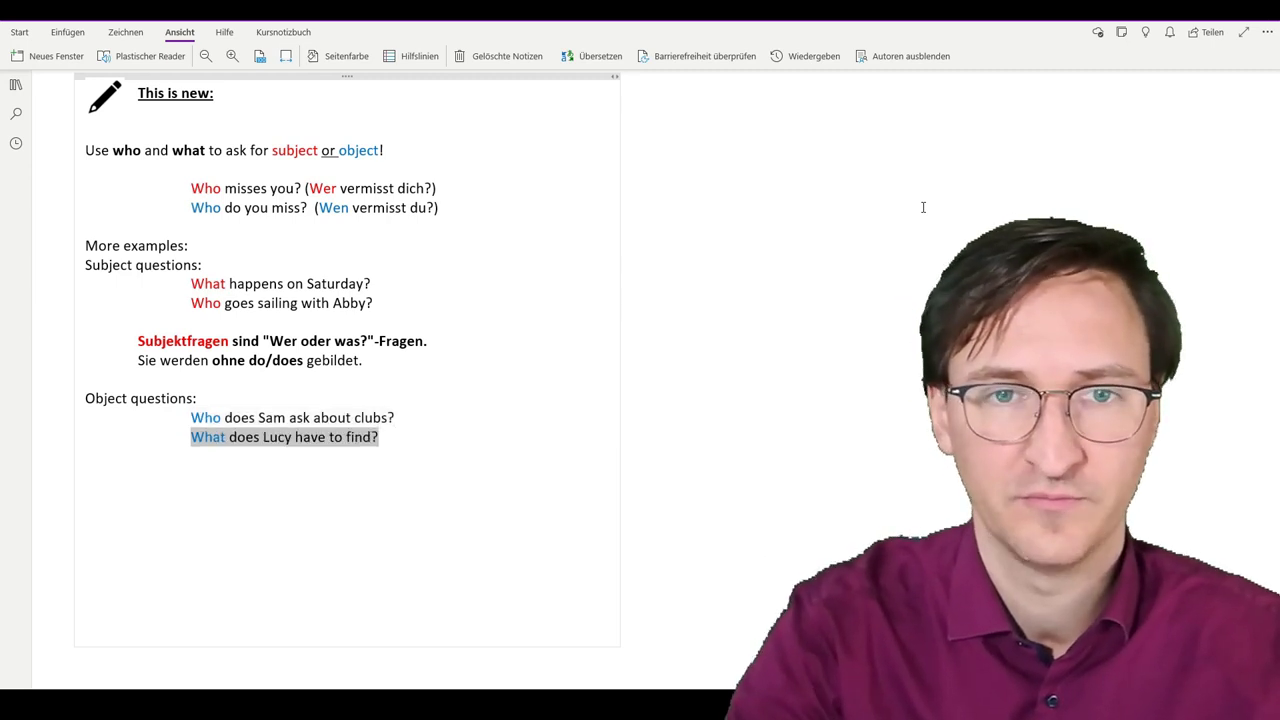